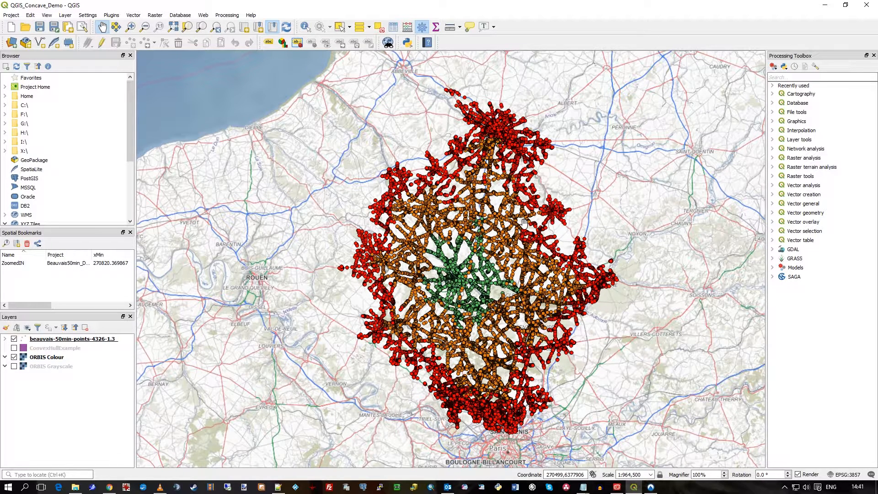
mouse_move(799, 208)
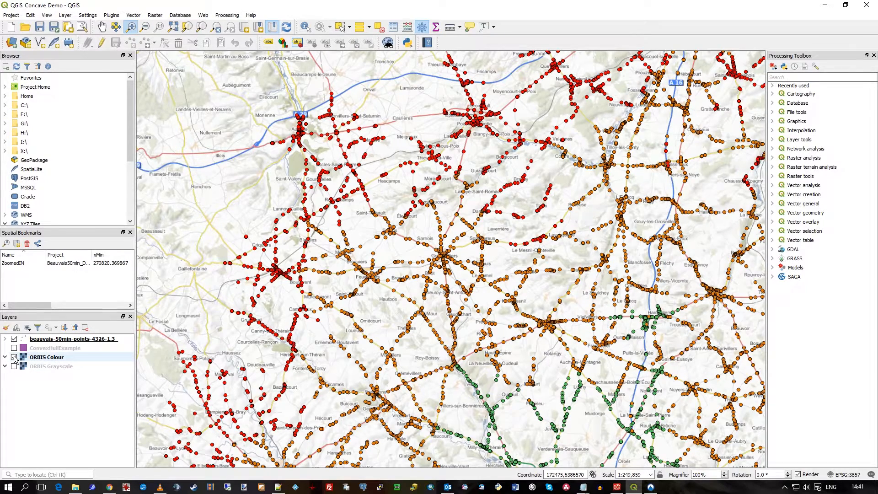
- Compare the ORBIS Grayscale and Colour basemaps and check a point's travel cost (about 41.7)
click(12, 366)
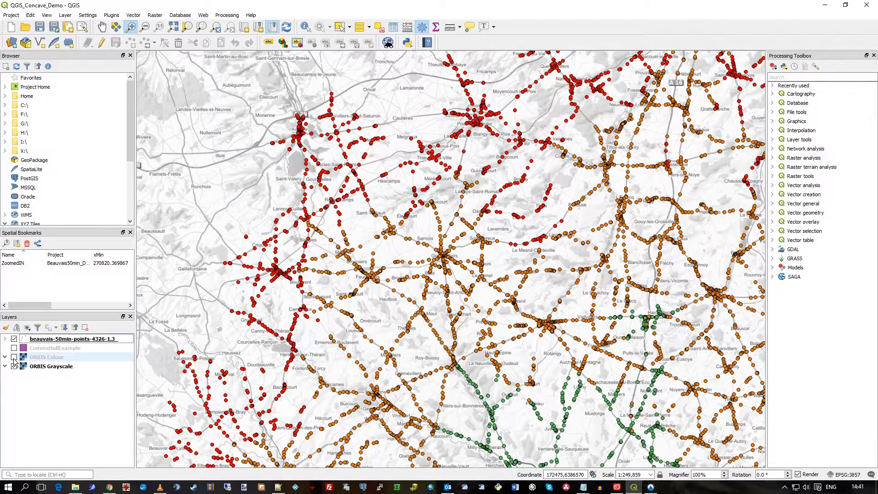
click(13, 357)
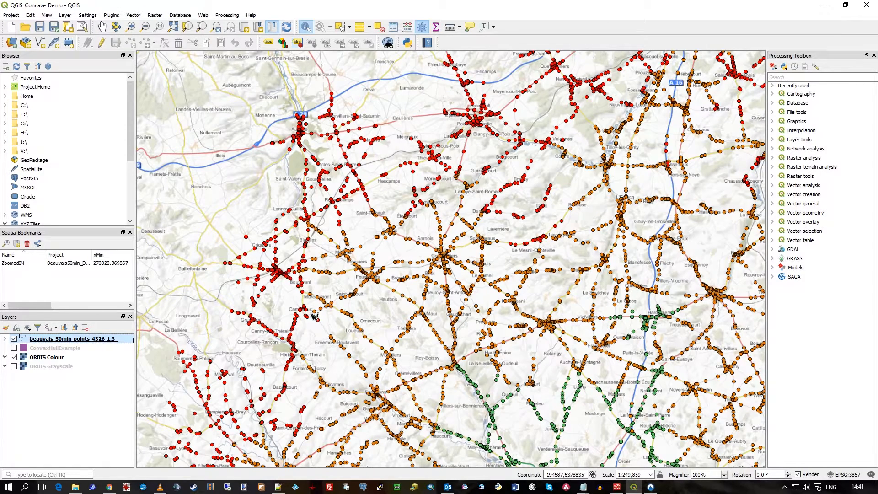
click(315, 321)
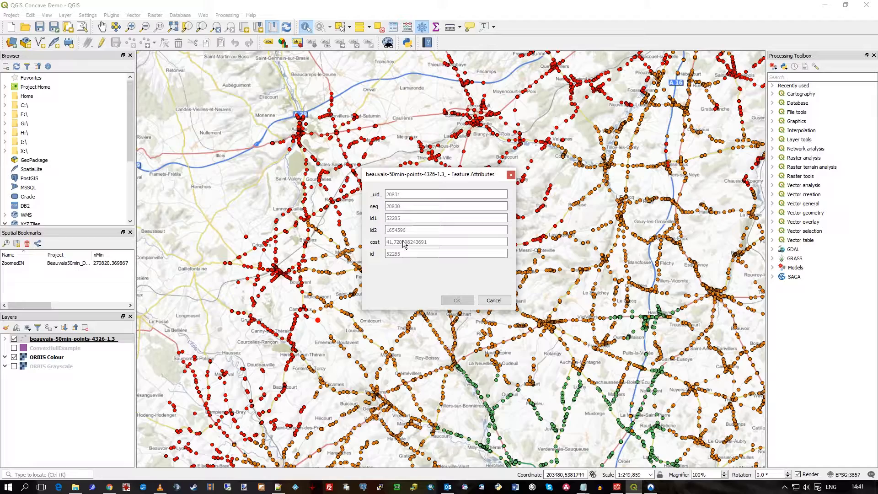
click(493, 300)
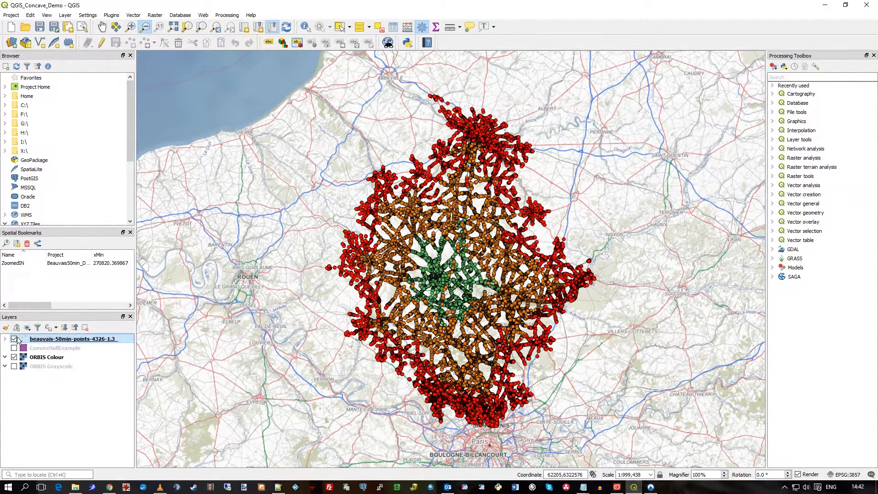
click(5, 339)
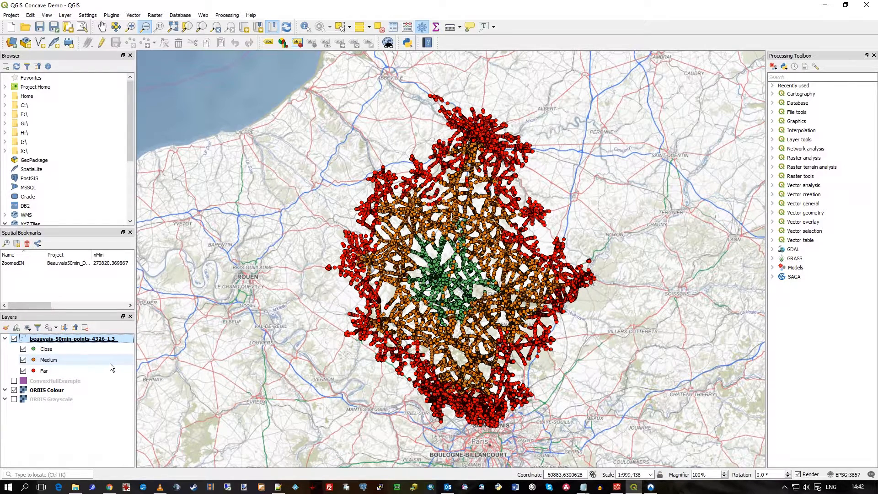
click(25, 371)
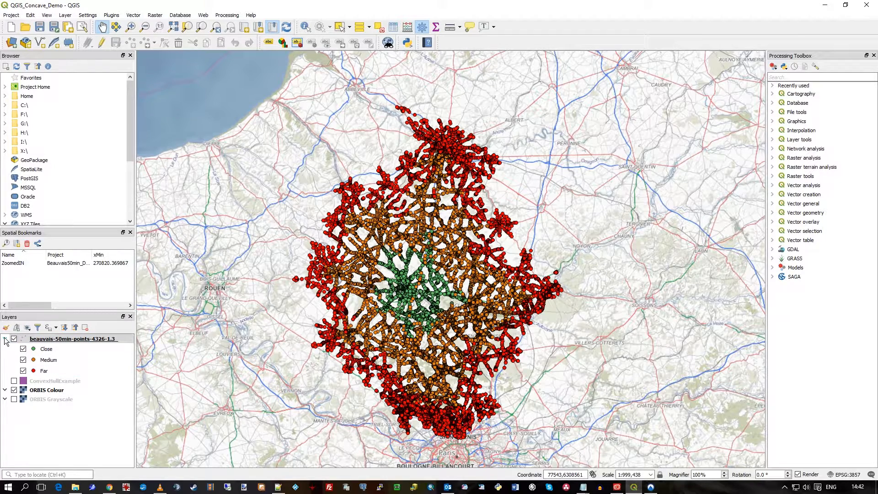
click(5, 339)
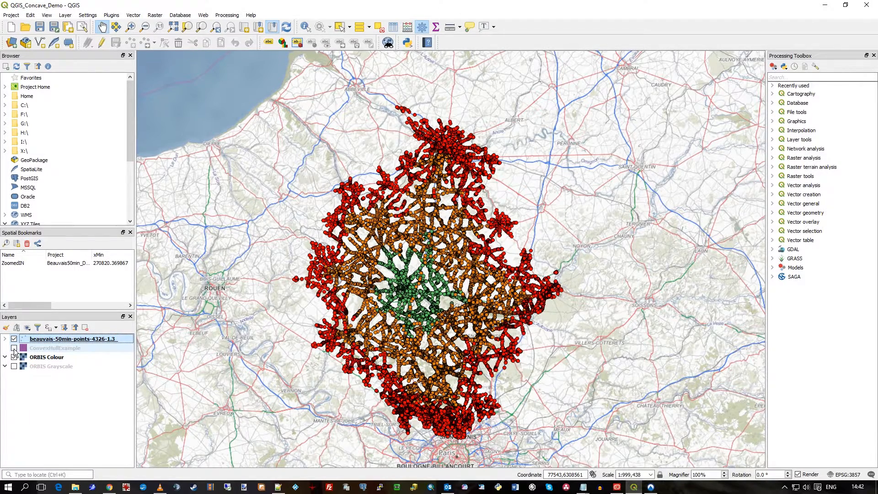
- Turn on the ConvexHullExample layer enclosing the drive-time points
click(14, 348)
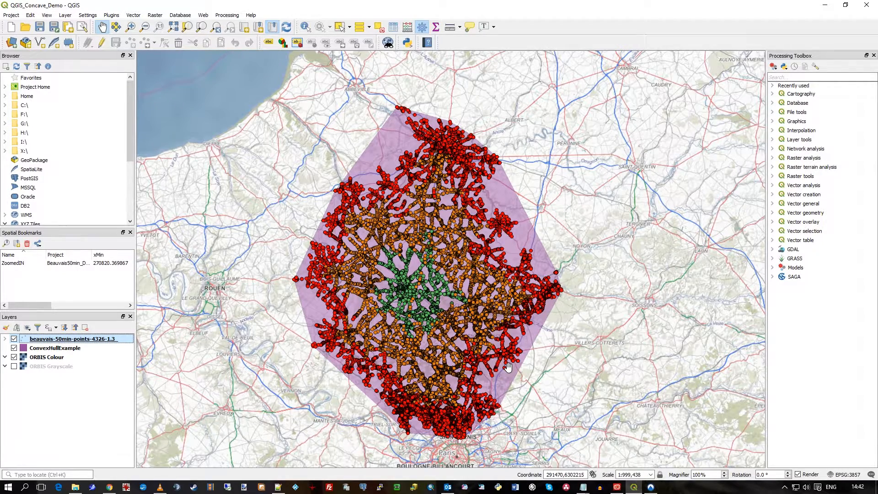
mouse_move(383, 130)
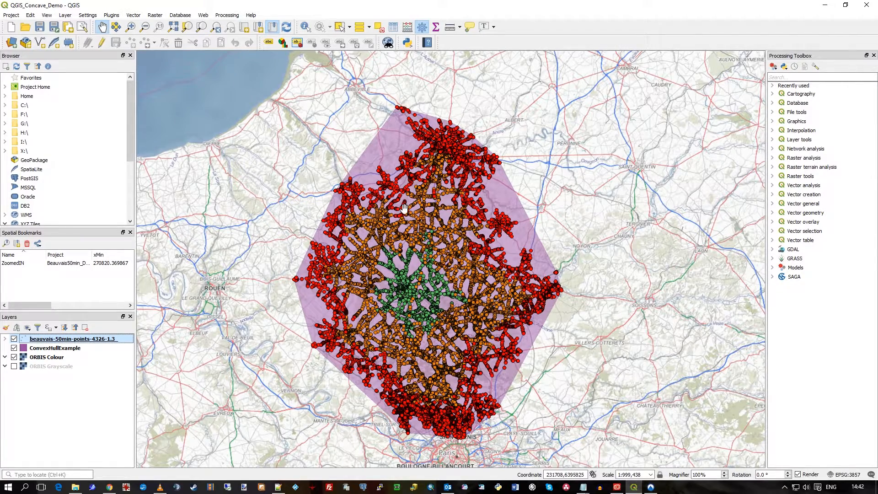
mouse_move(503, 239)
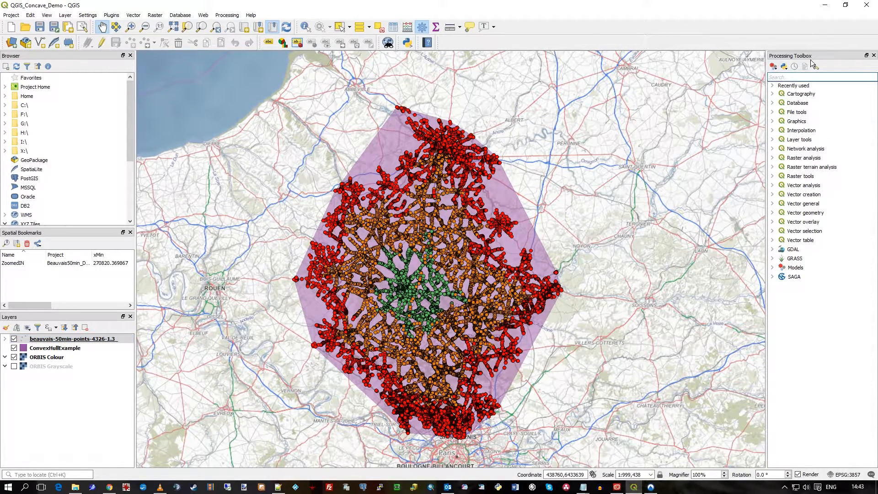
- Search the Processing Toolbox for 'conca' to find the Concave hull tool
click(227, 15)
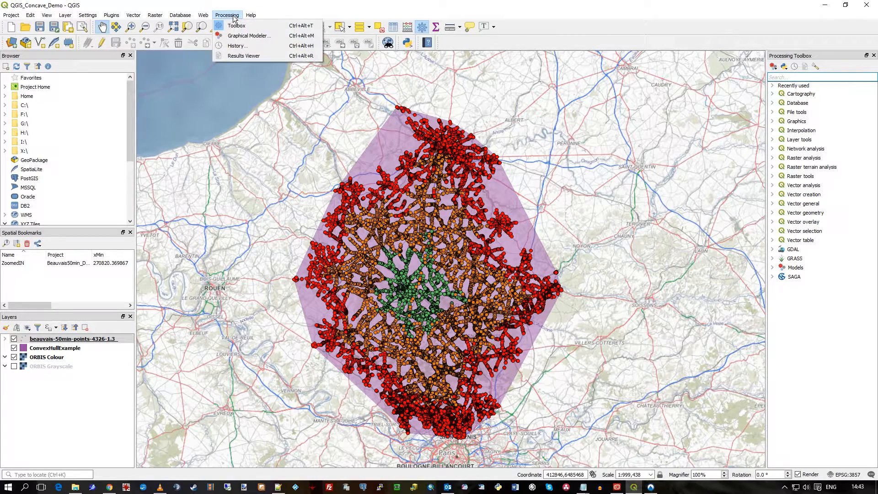
mouse_move(239, 38)
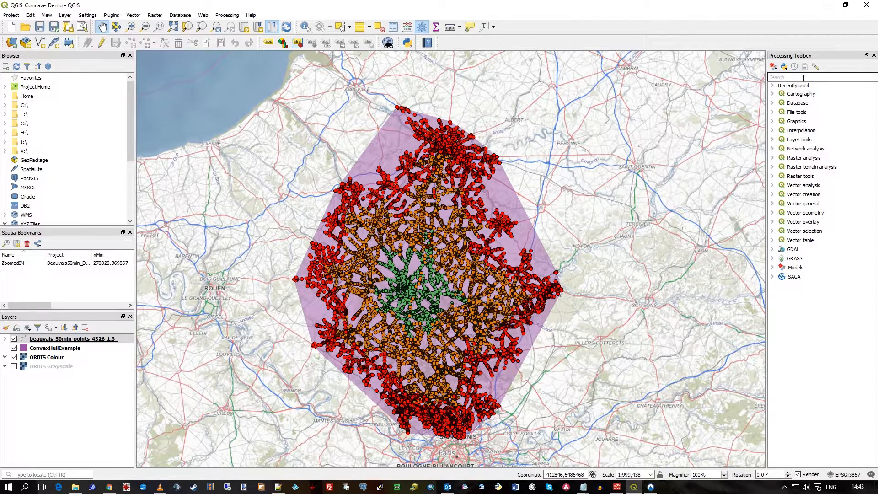
text(conca)
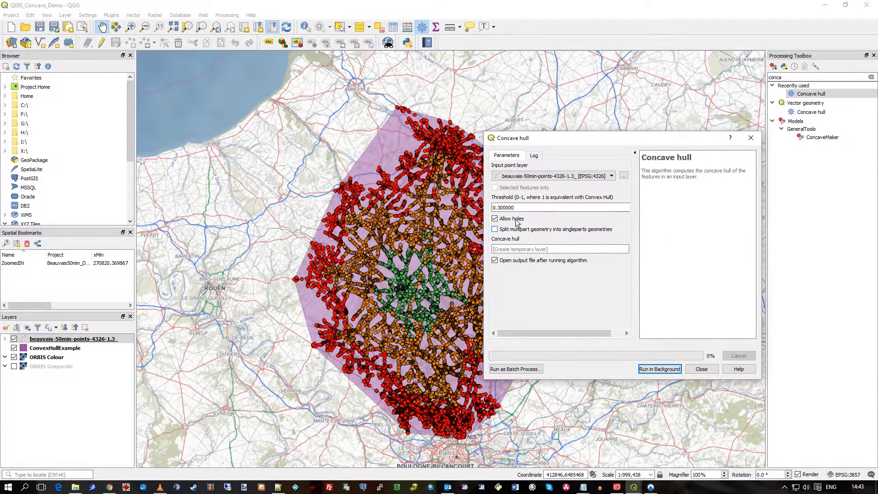
mouse_move(508, 219)
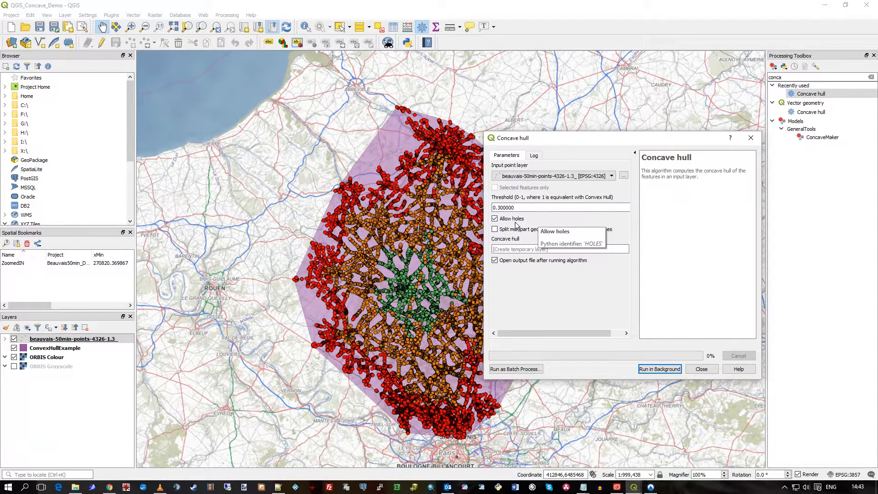
mouse_move(602, 197)
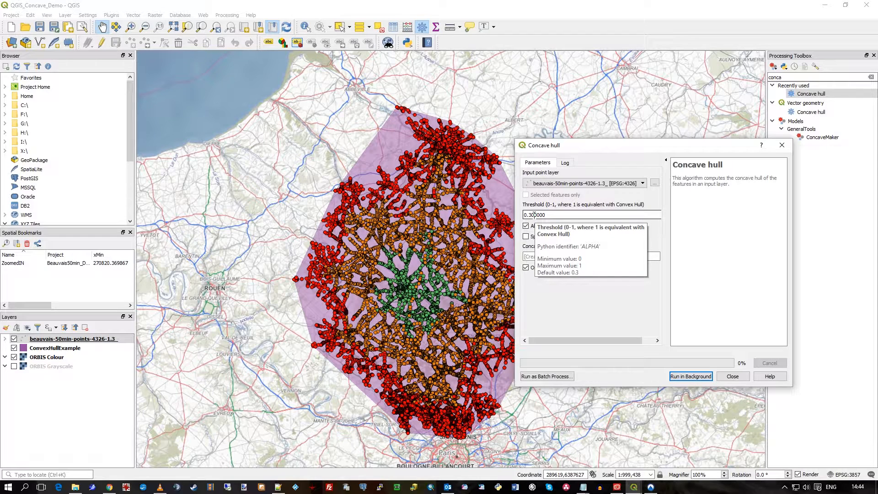
mouse_move(526, 226)
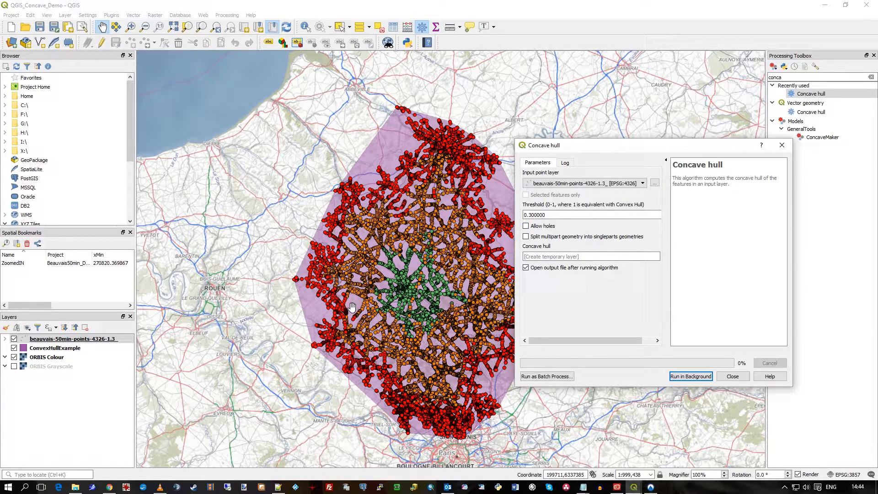
mouse_move(383, 335)
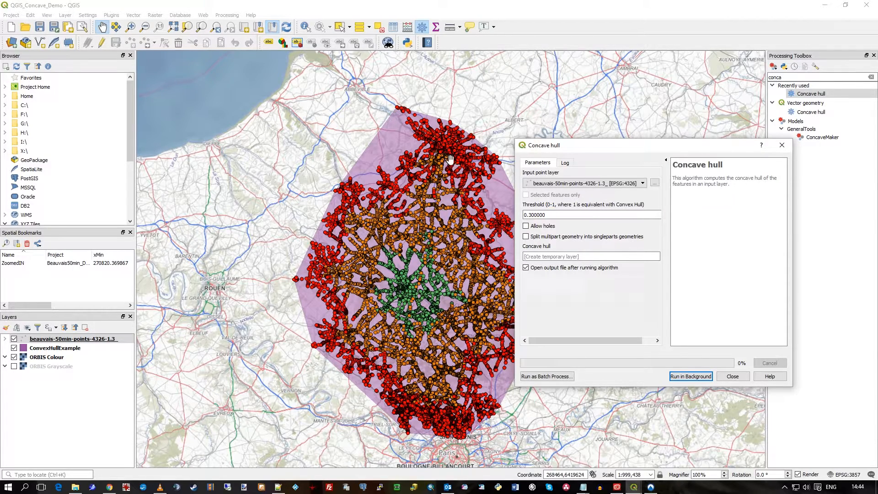
mouse_move(580, 276)
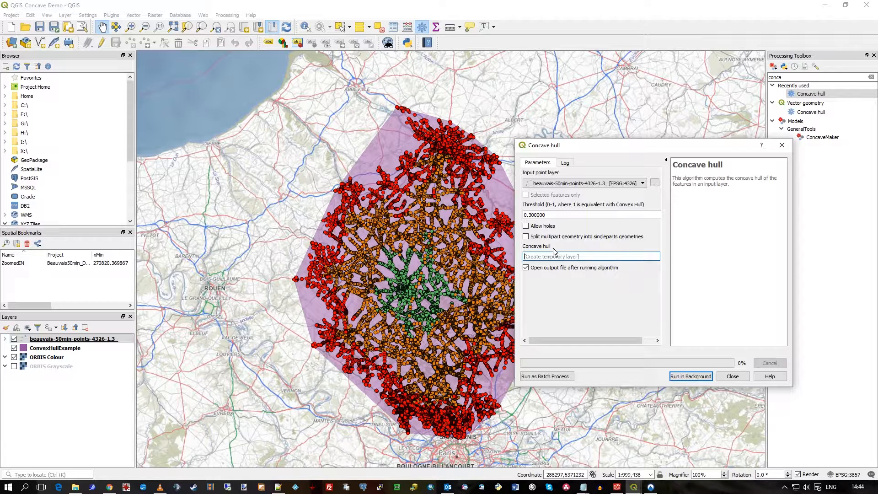
- Run Concave hull in the background with output named DrivetimeConcave03
text(DrivetimeConcave0)
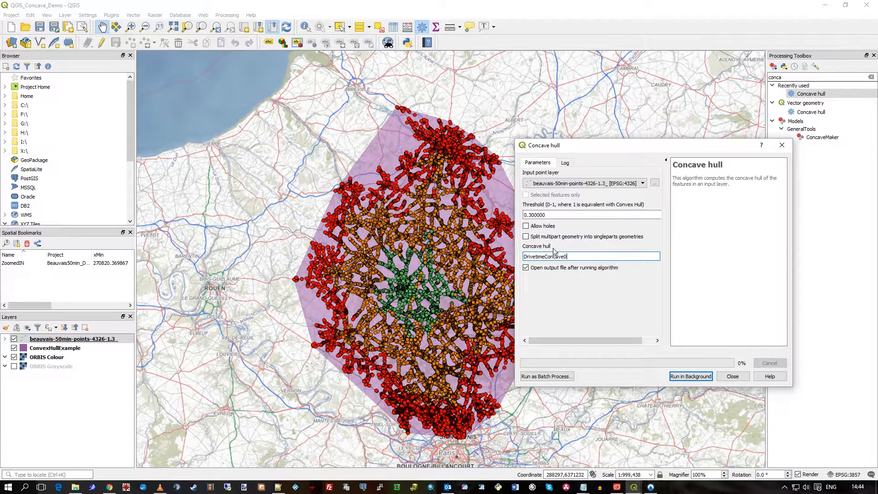
text(3)
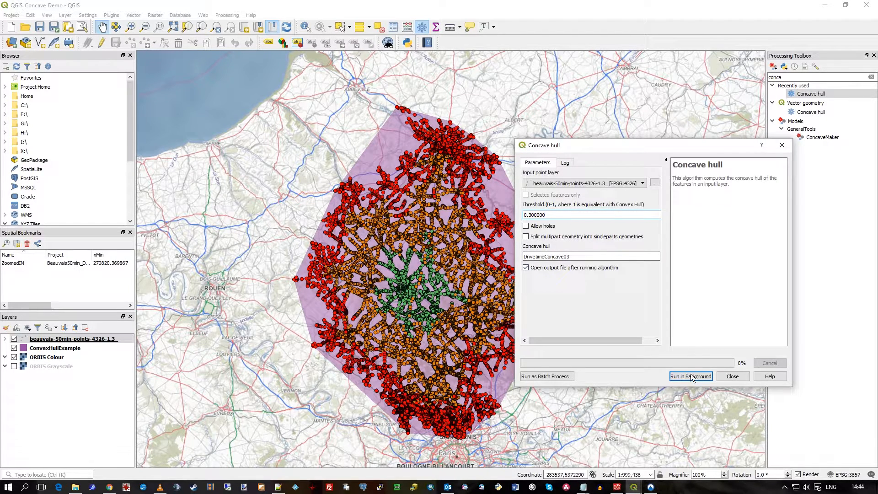
click(691, 377)
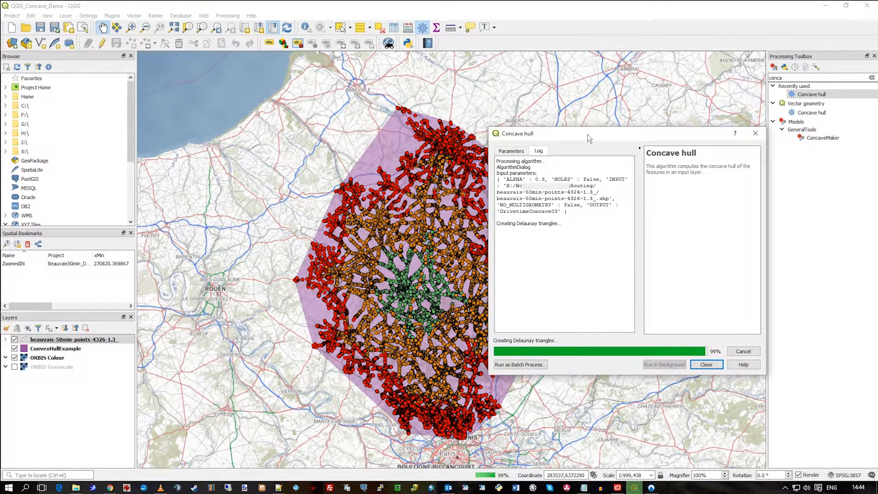
click(248, 15)
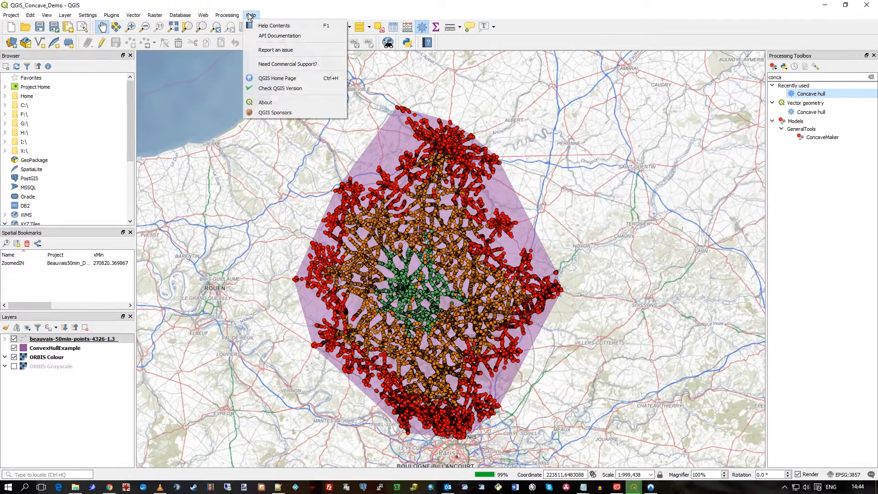
- View and close the About QGIS dialog while the 0.3 concave hull finishes loading
click(265, 102)
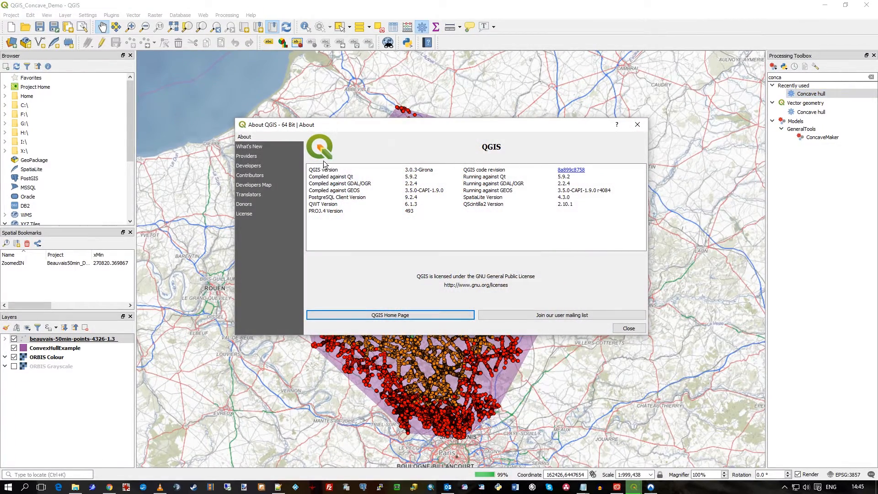
mouse_move(587, 305)
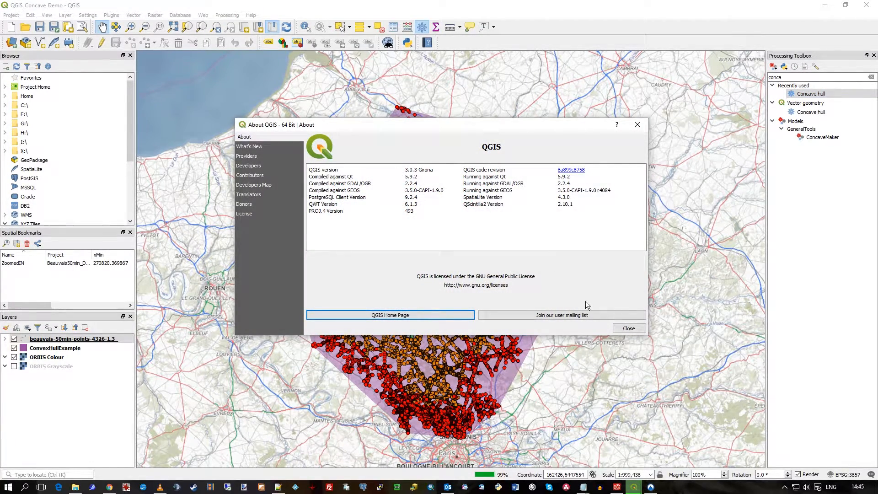
mouse_move(425, 185)
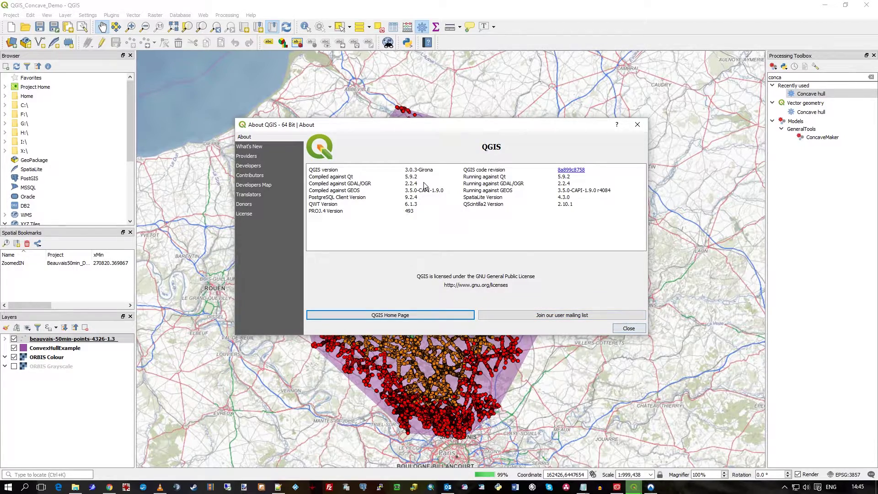
click(629, 328)
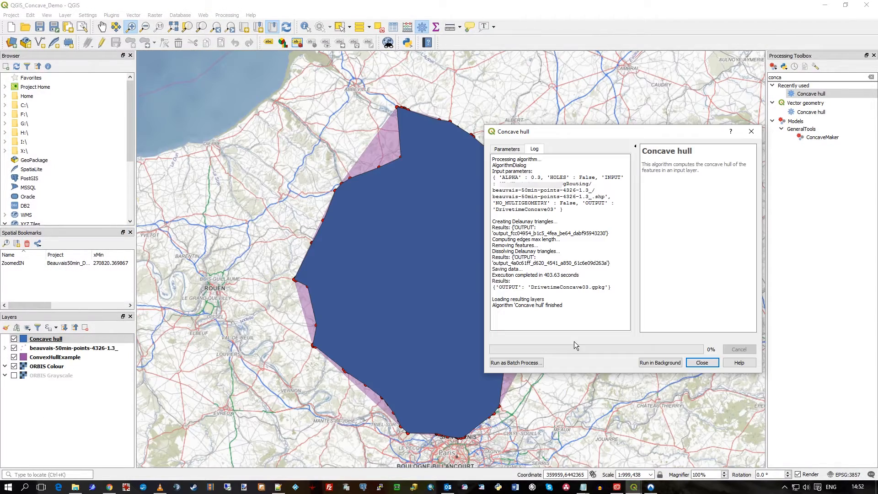
mouse_move(596, 297)
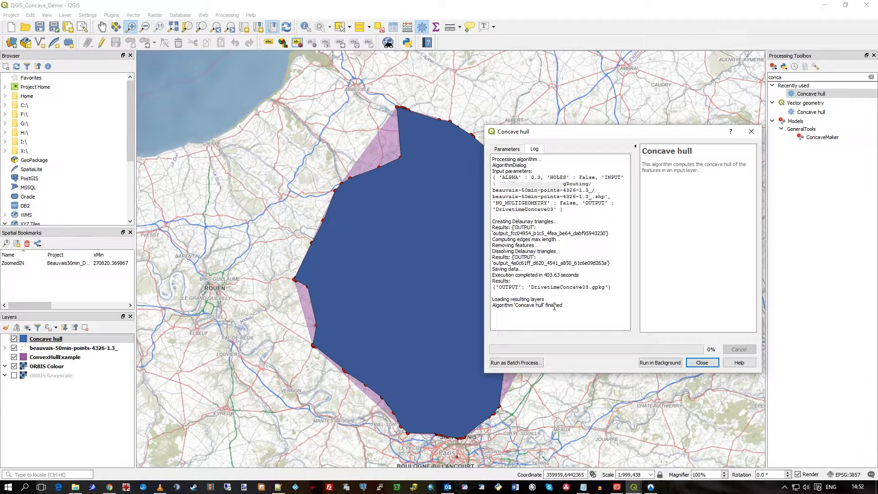
mouse_move(548, 293)
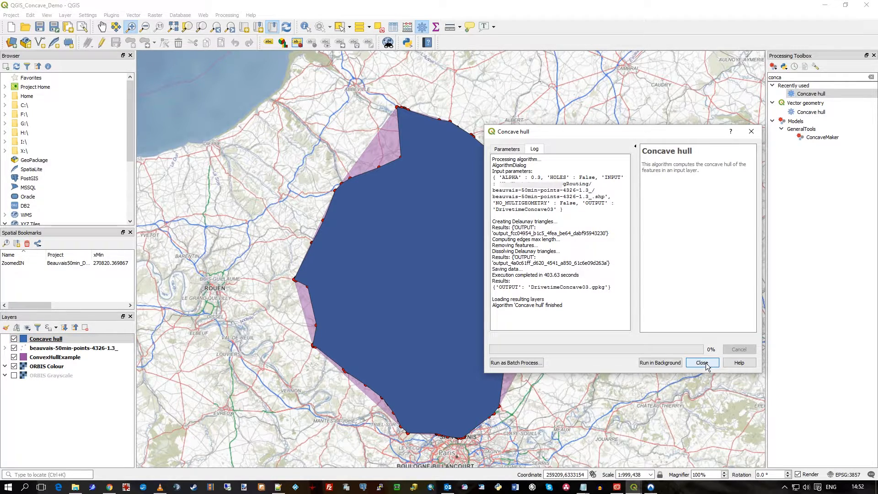
- Close the Concave hull dialog, leaving the blue hull over the convex hull
click(702, 363)
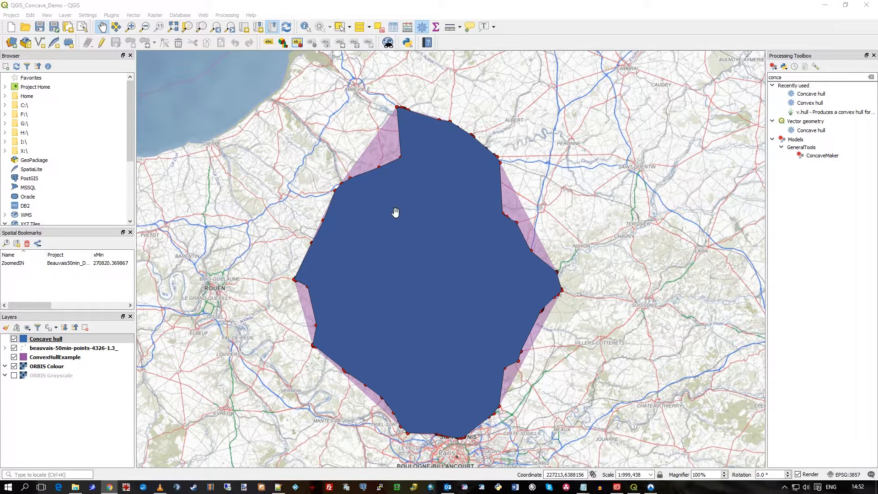
mouse_move(401, 181)
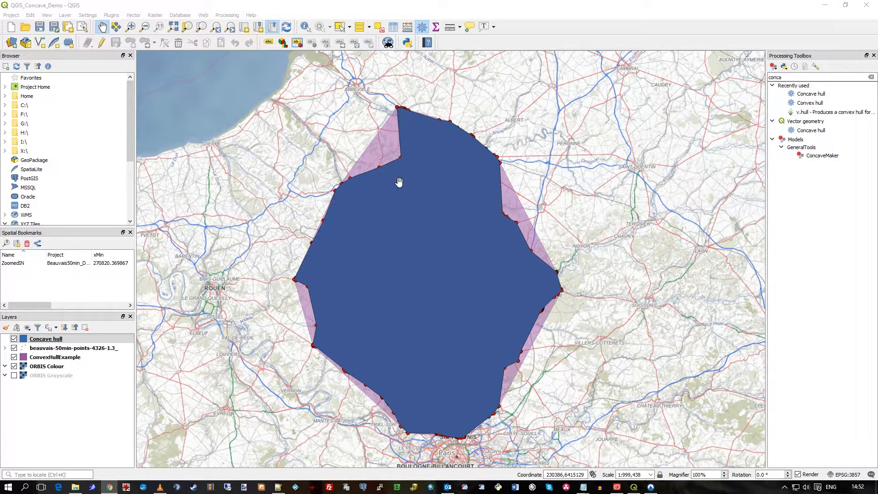
- Select the Concave hull layer and untick ConvexHullExample in the Layers panel
click(46, 339)
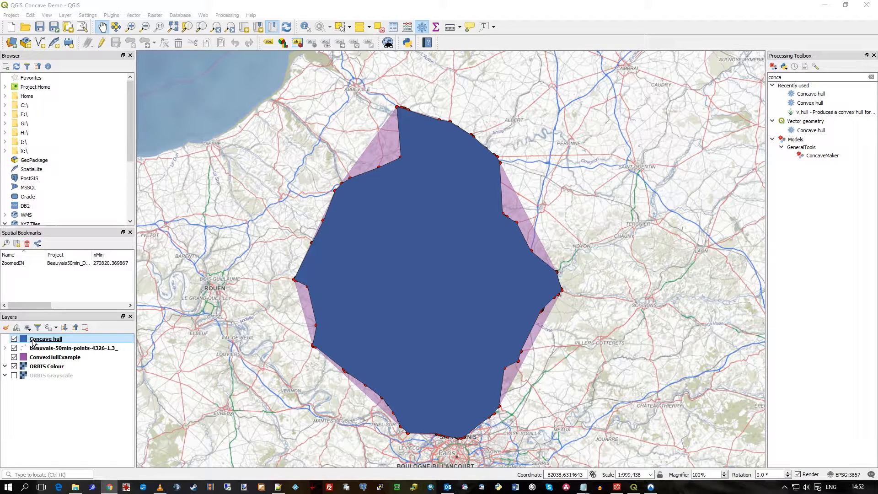
click(11, 357)
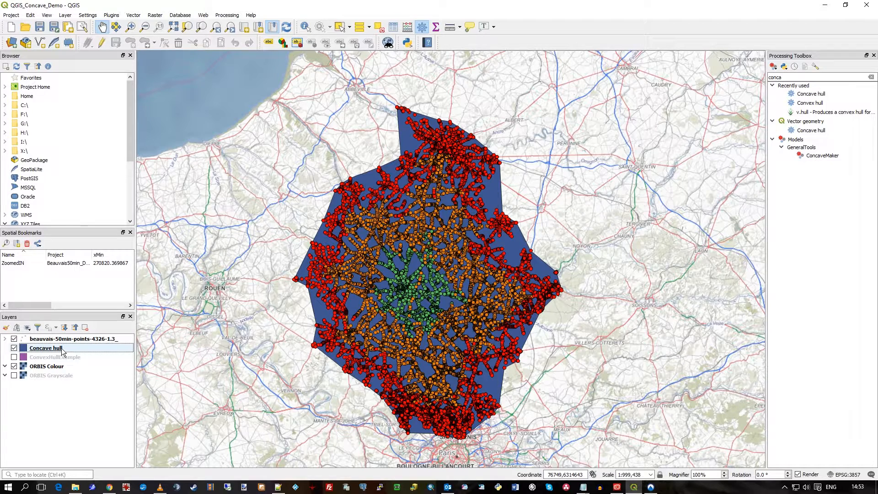
mouse_move(61, 351)
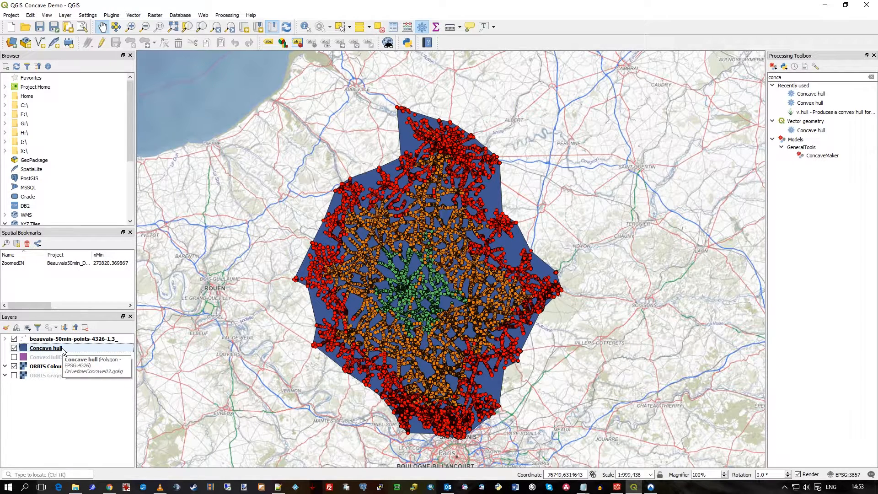
click(226, 15)
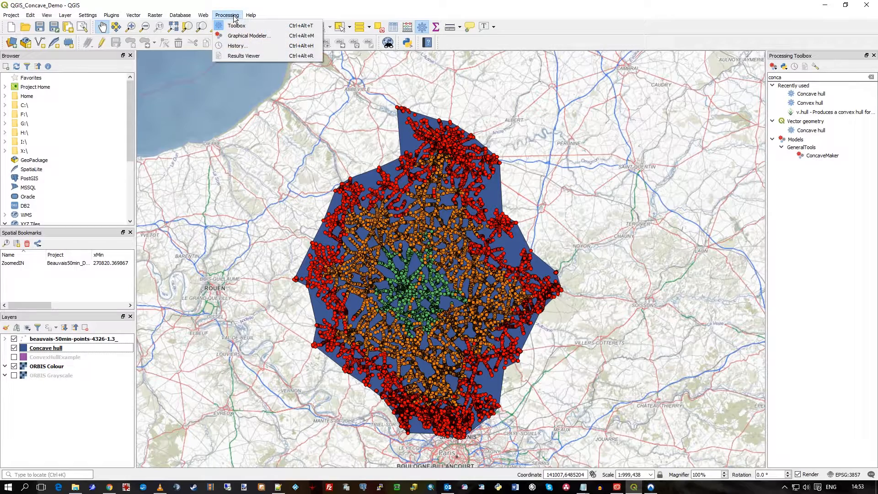
mouse_move(241, 46)
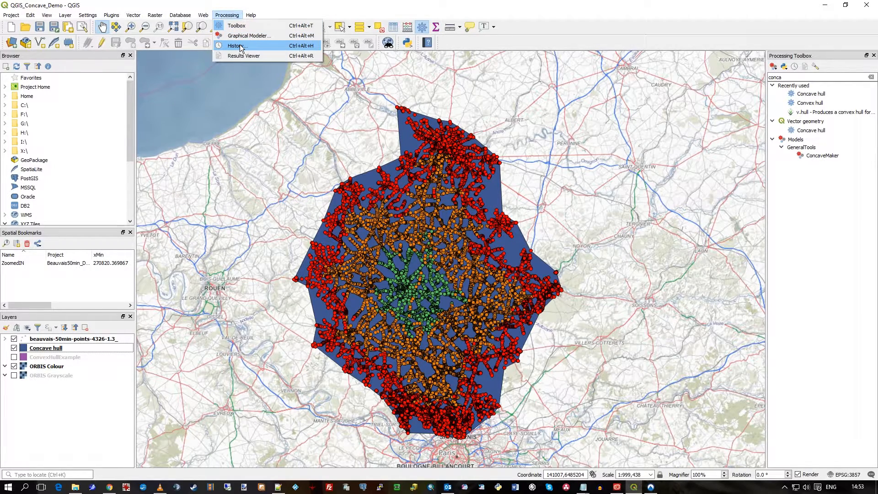
click(238, 45)
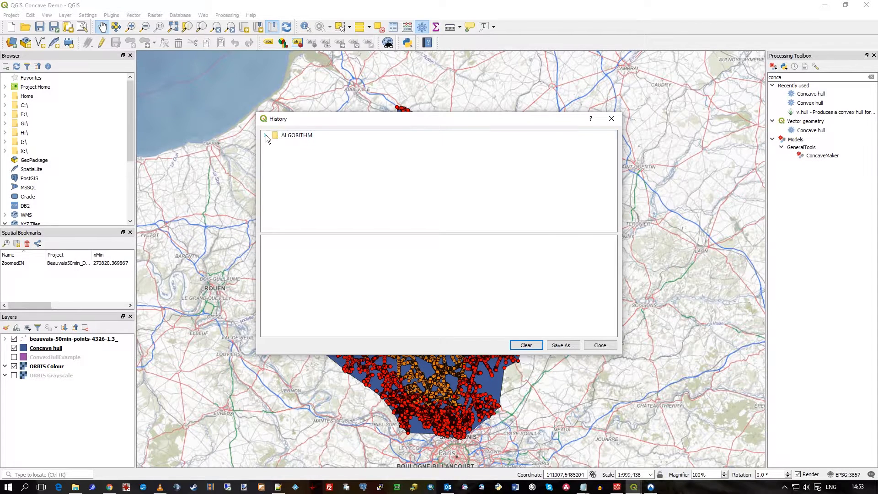
click(267, 135)
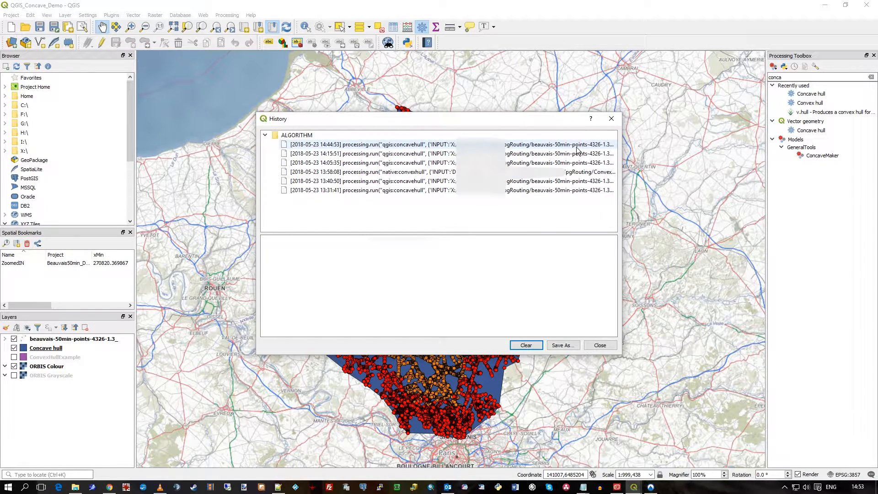
click(360, 144)
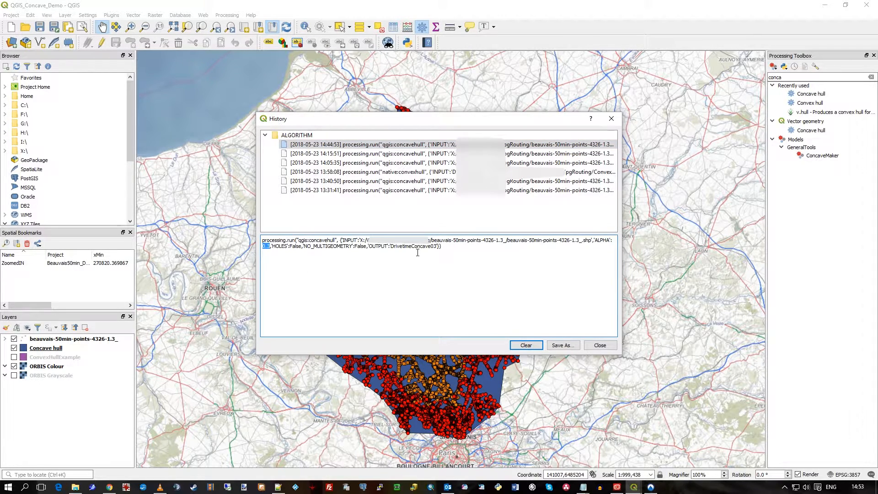
click(387, 171)
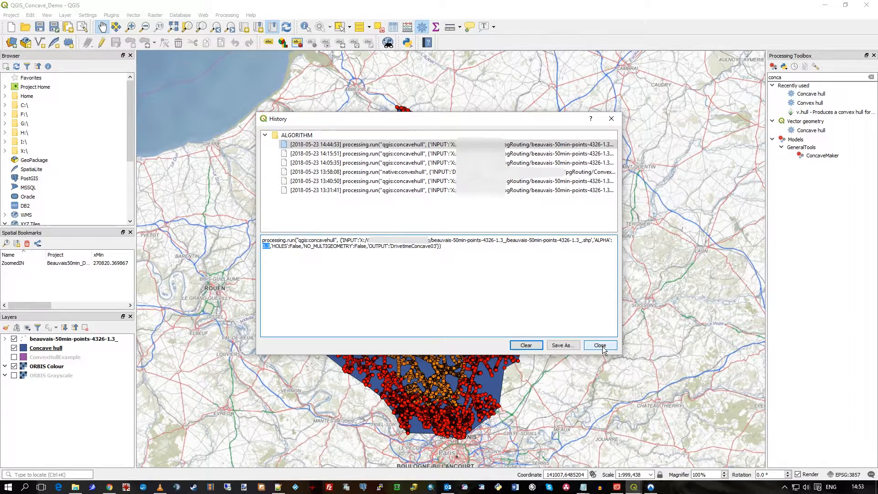
click(600, 345)
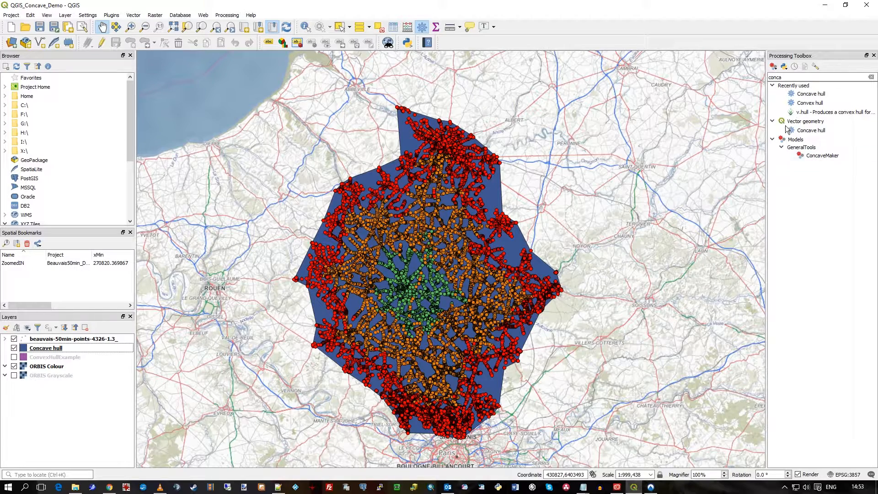
mouse_move(810, 93)
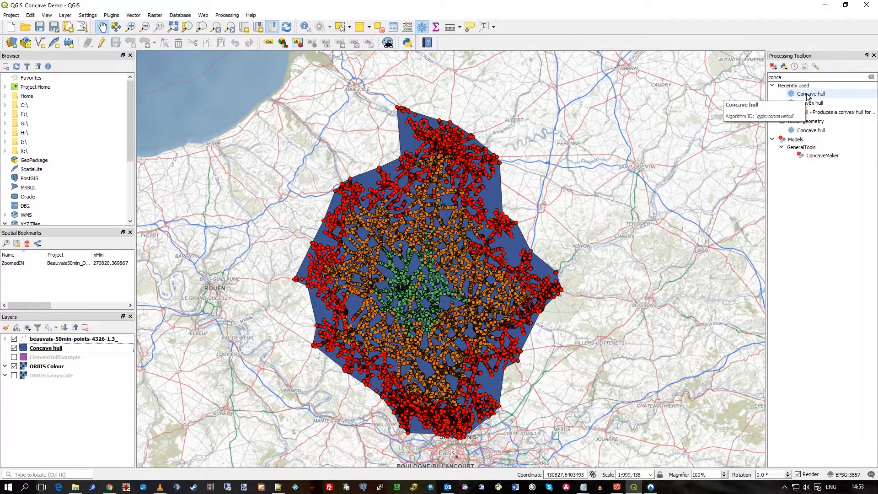
- Rerun Concave hull at threshold 0.1 without holes, producing DrivetimeConcave01
double_click(810, 93)
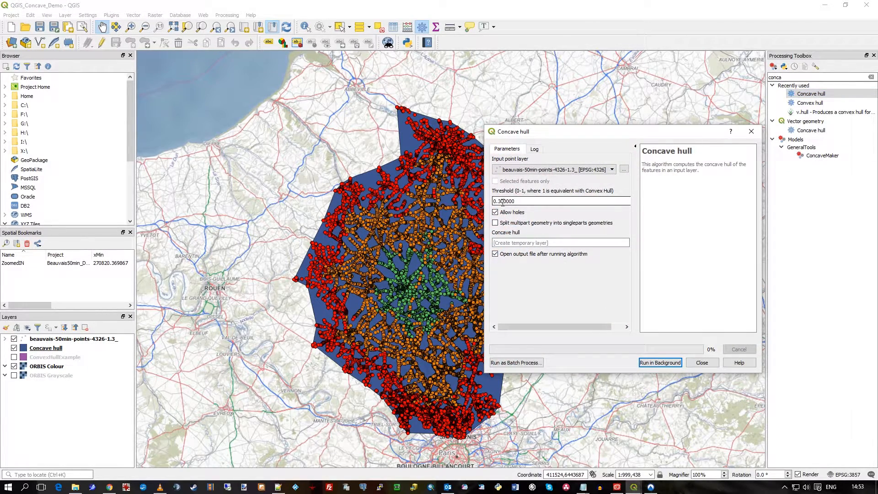
mouse_move(505, 201)
text(0.100000)
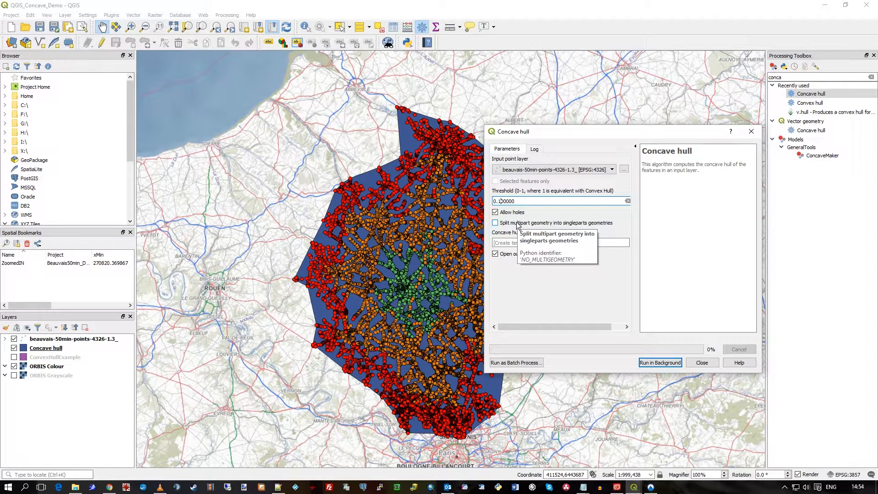
click(495, 212)
text(DrivetimeConcave01)
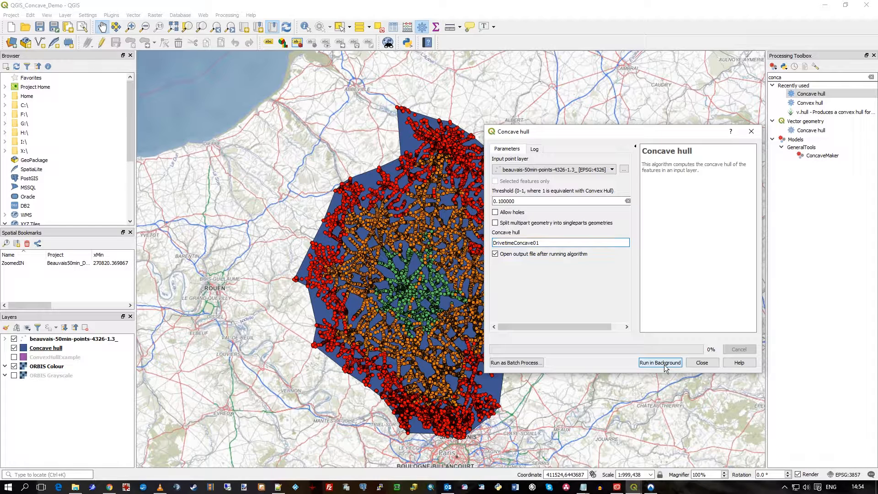
click(661, 362)
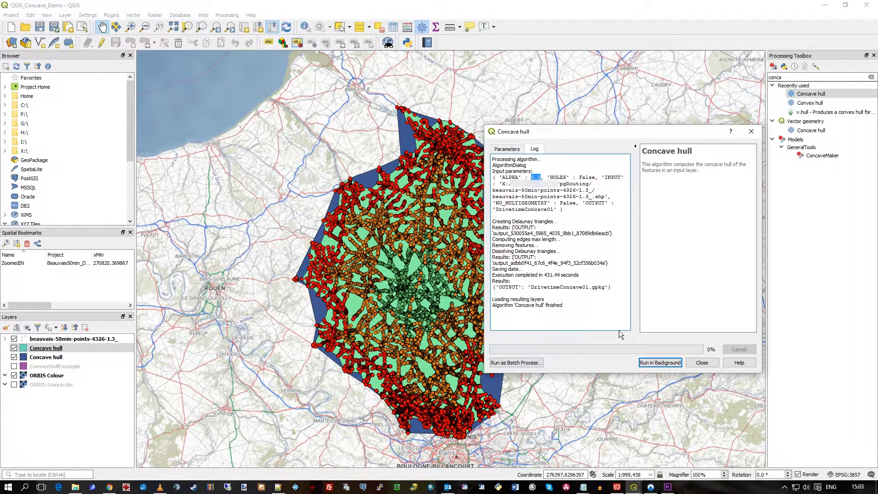
- Close the tool and hide the points and 0.3 hull, leaving the green 0.1 hull visible
click(702, 363)
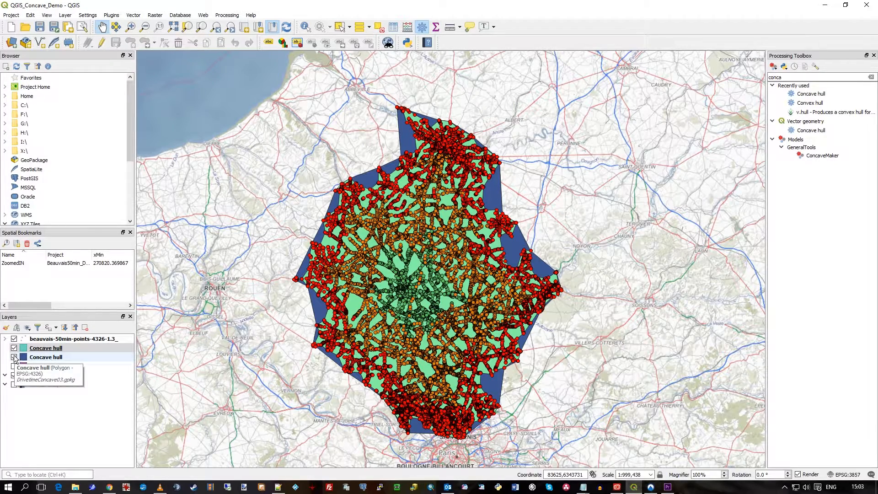
click(13, 348)
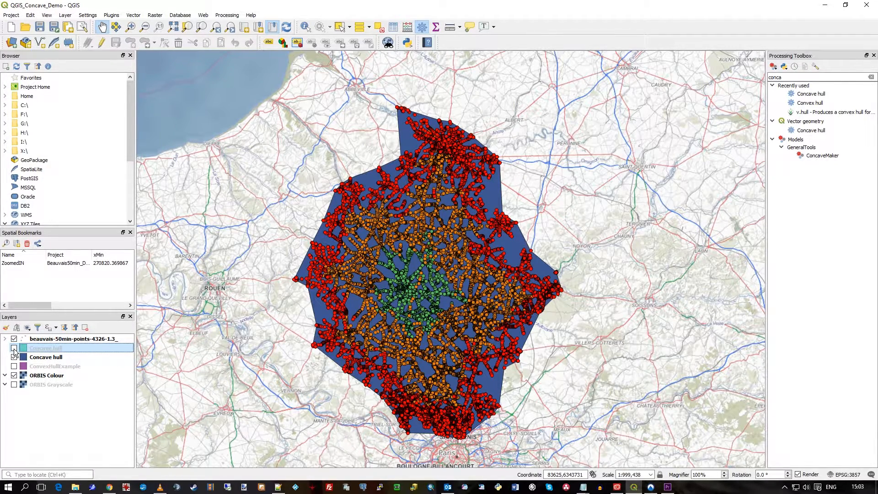
click(14, 348)
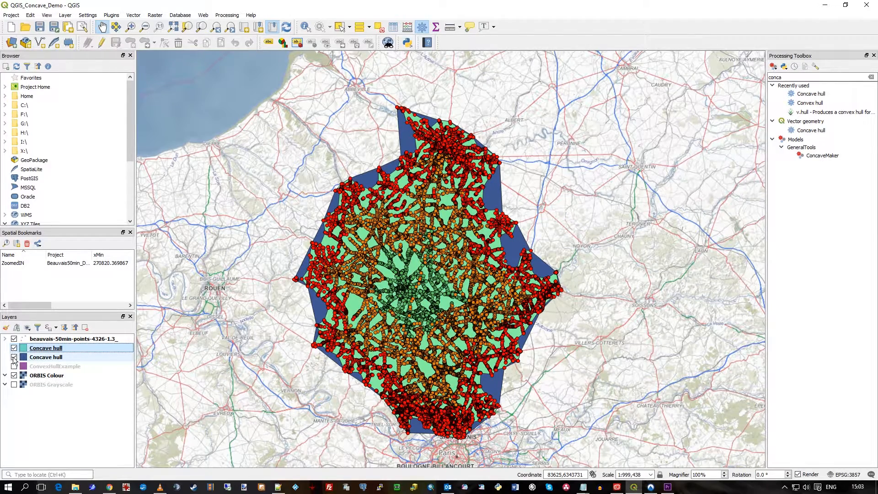
click(11, 357)
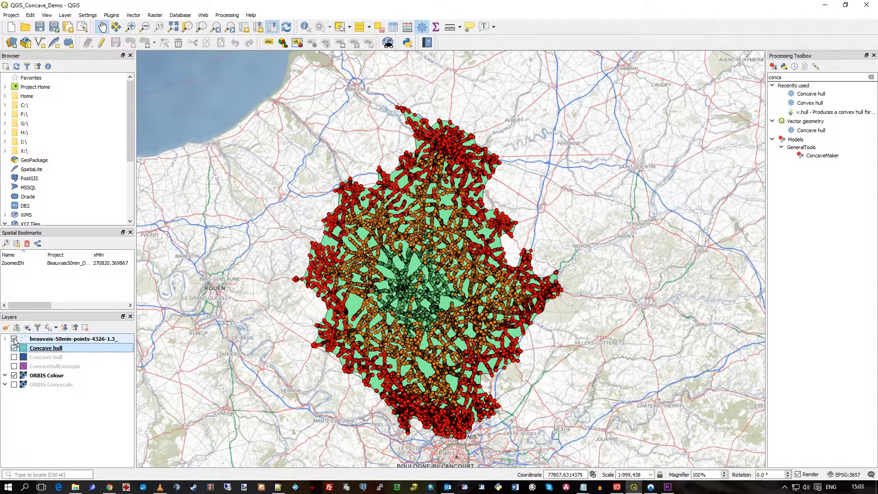
click(14, 338)
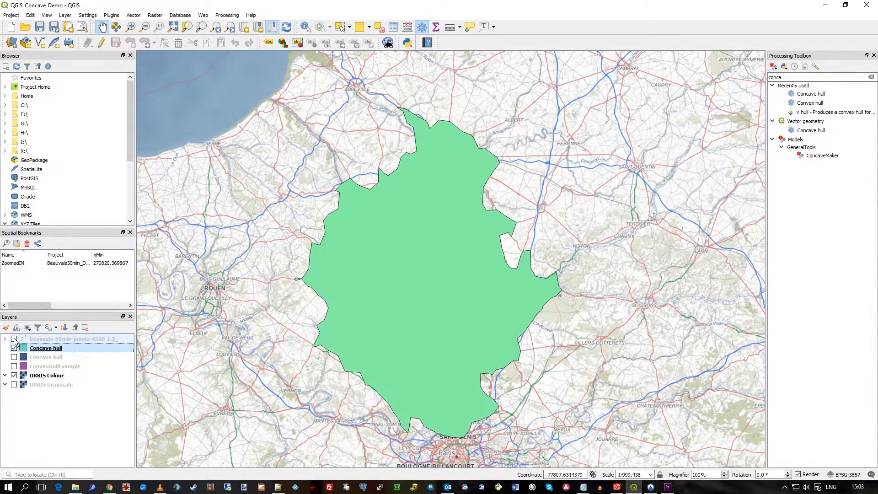
click(14, 348)
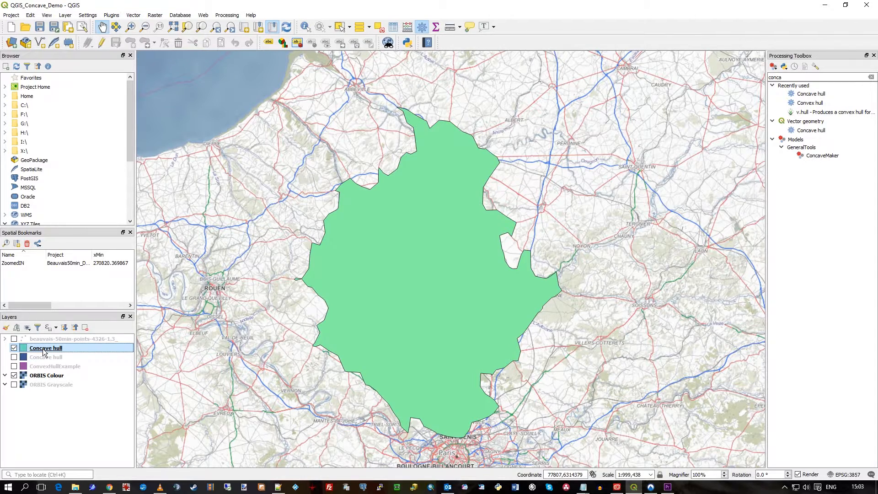
- Set the Concave hull layer's Symbology opacity to about 61% and apply
double_click(45, 348)
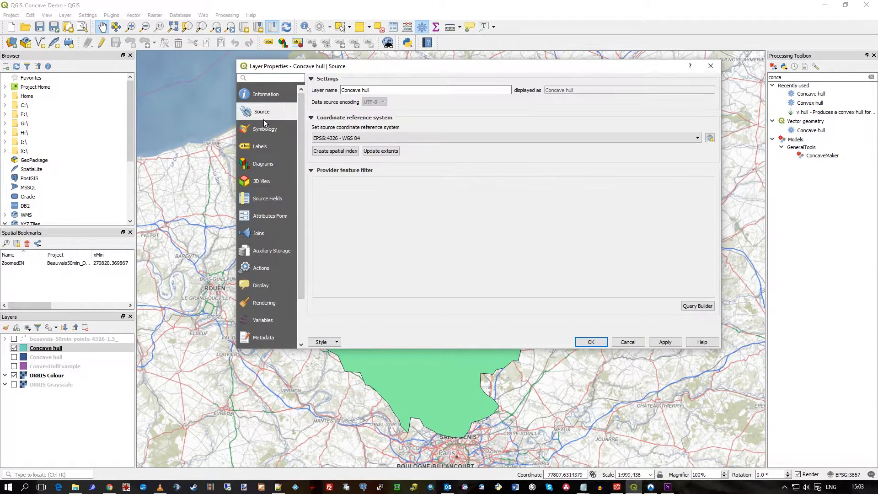
click(266, 129)
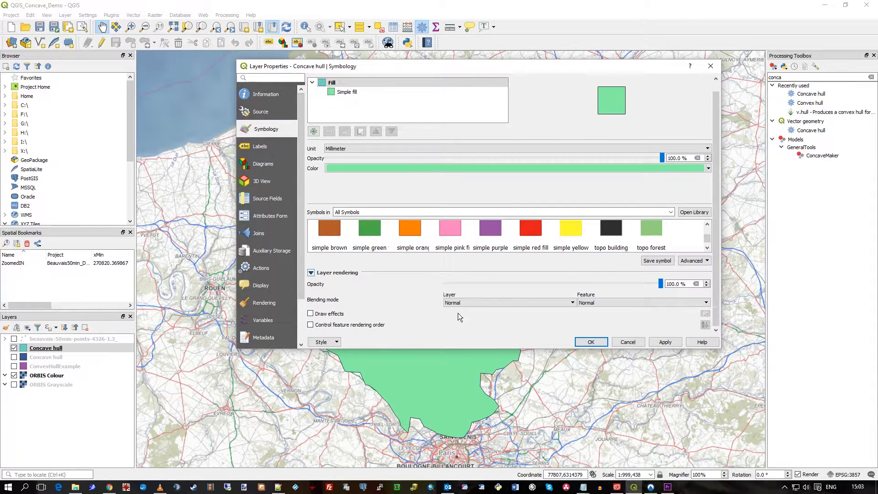
drag(660, 284, 577, 284)
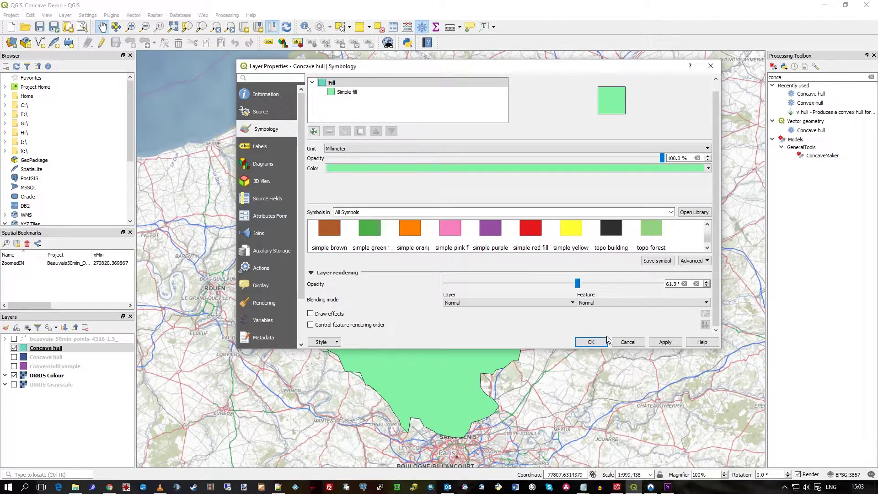
click(591, 342)
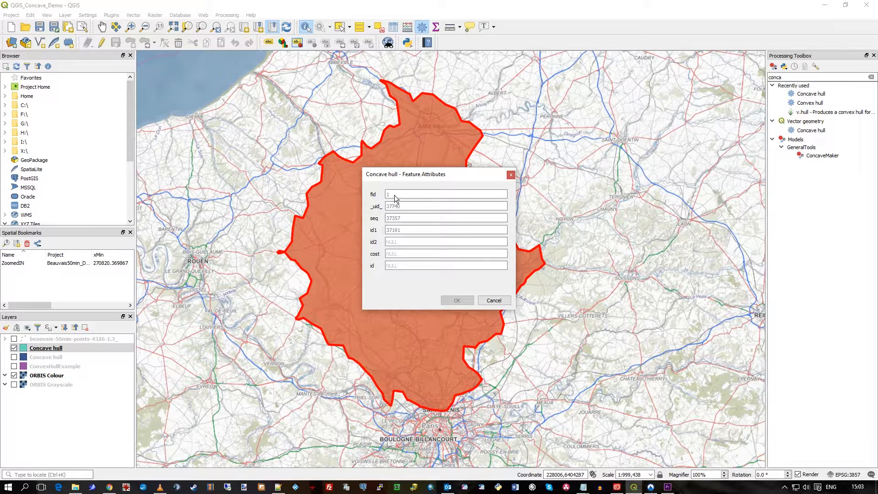
mouse_move(399, 276)
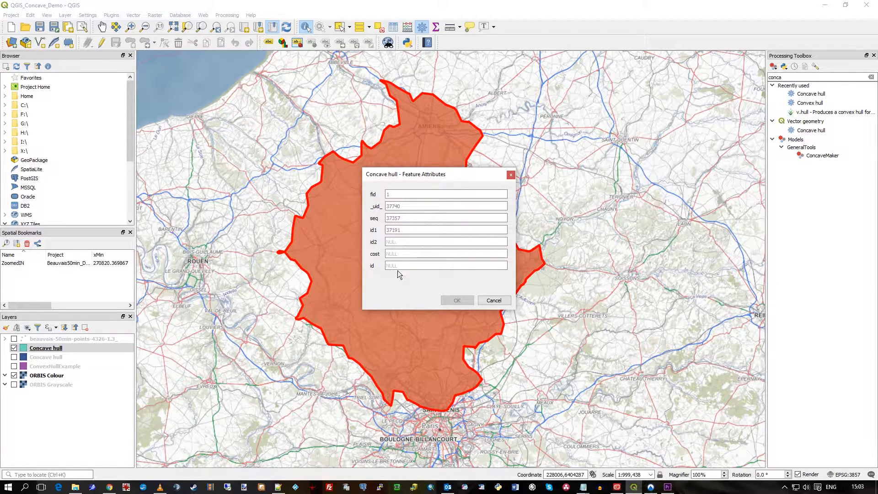
right_click(46, 348)
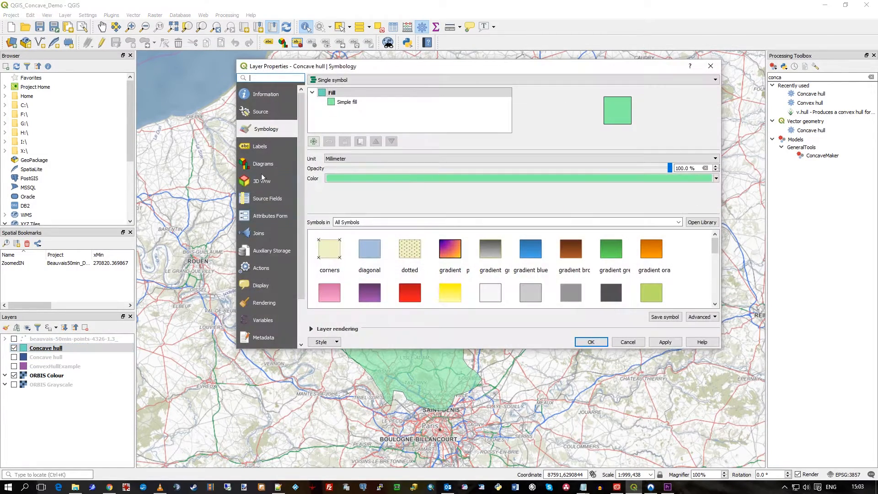
click(268, 198)
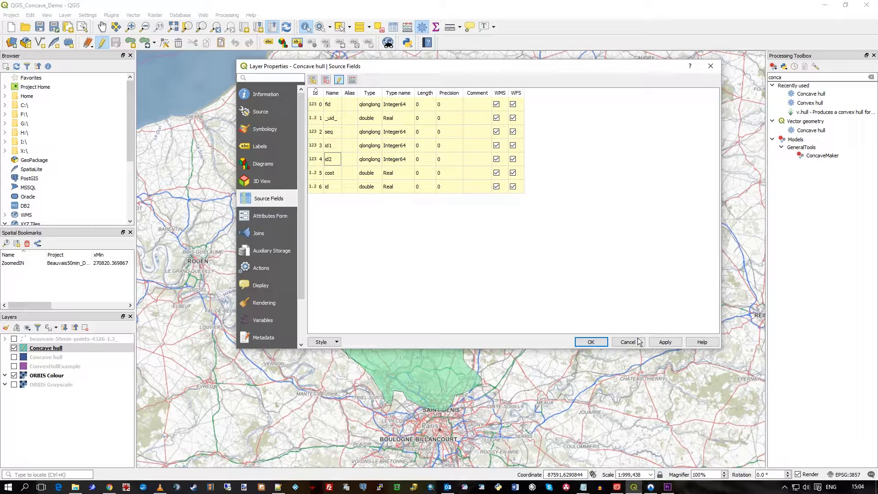
right_click(46, 348)
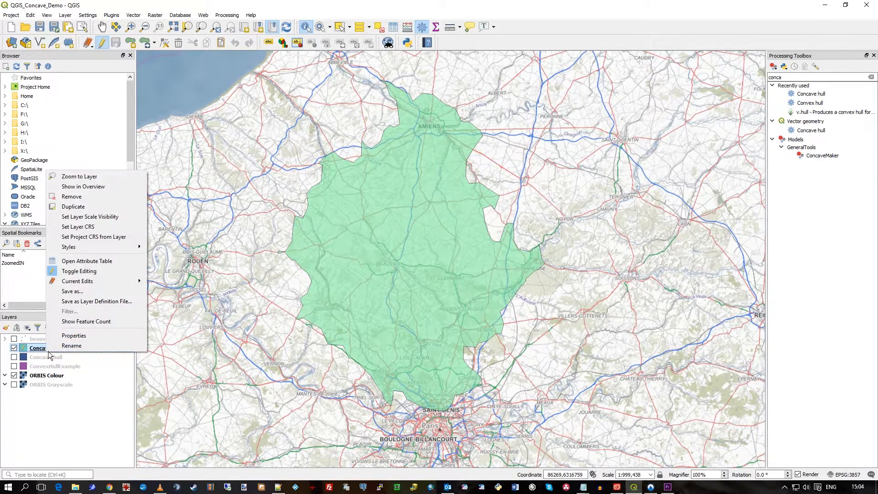
click(87, 261)
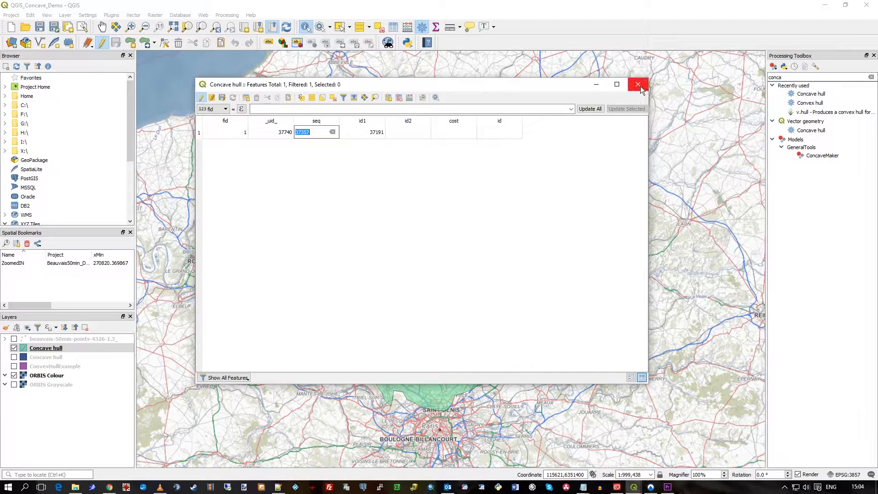
click(638, 84)
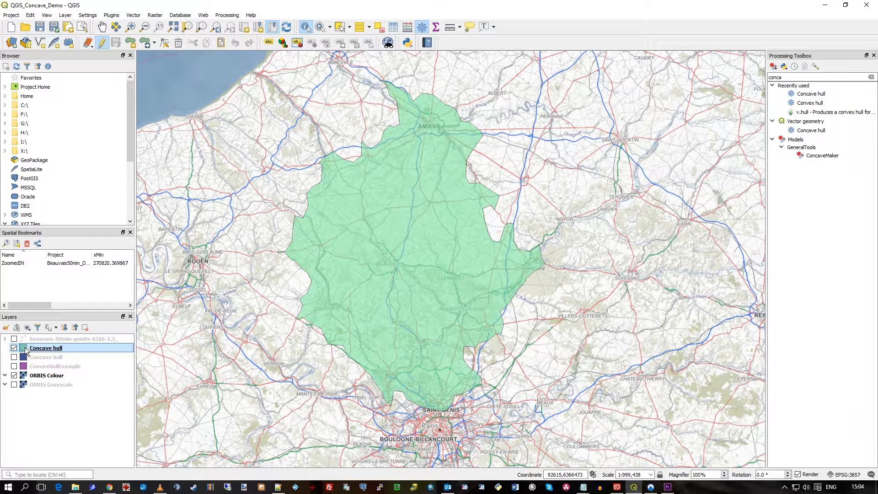
right_click(46, 347)
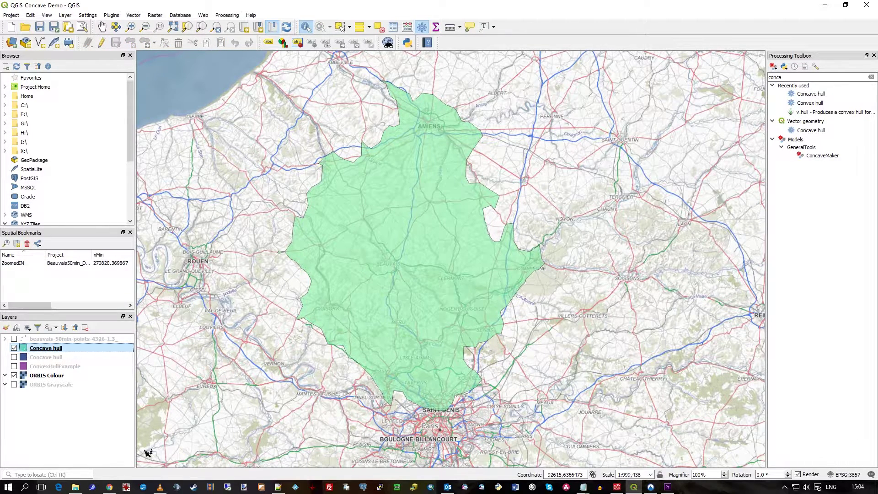
mouse_move(475, 93)
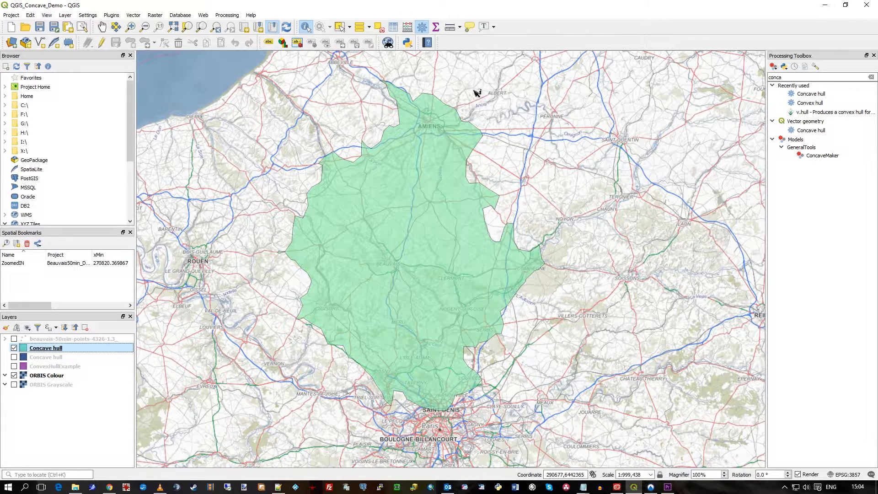
mouse_move(387, 210)
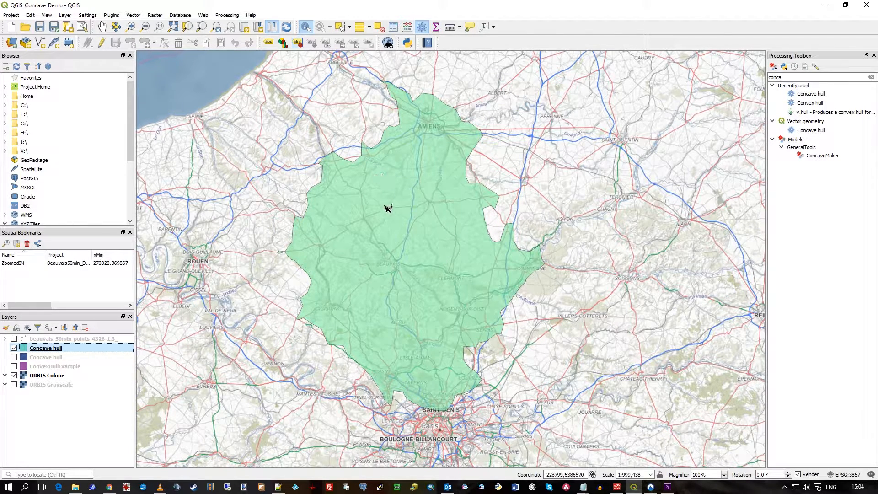
mouse_move(477, 190)
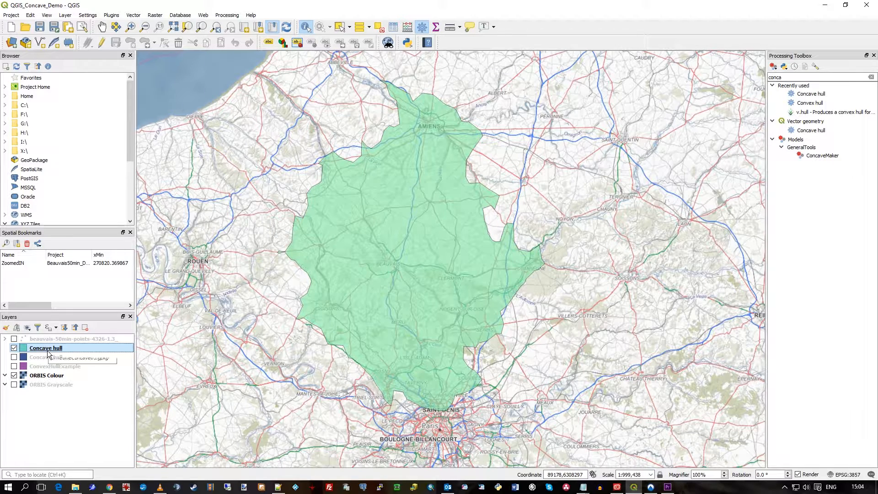
mouse_move(49, 351)
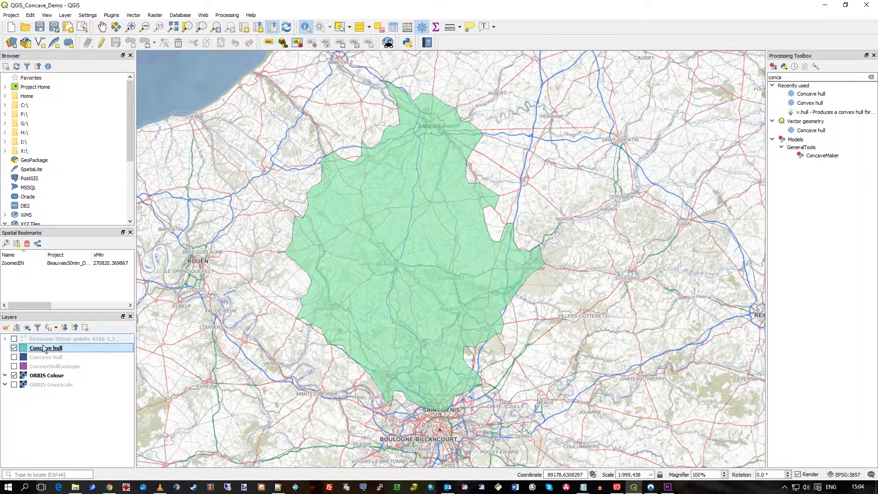
mouse_move(55, 360)
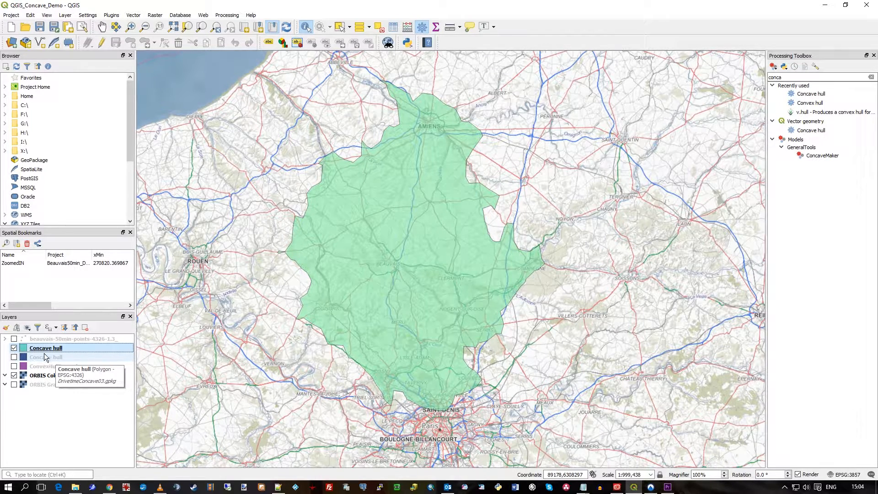
- Rename the 'Concave hull' layer in the Layers panel to DrivetimeIsochrone50min
right_click(46, 348)
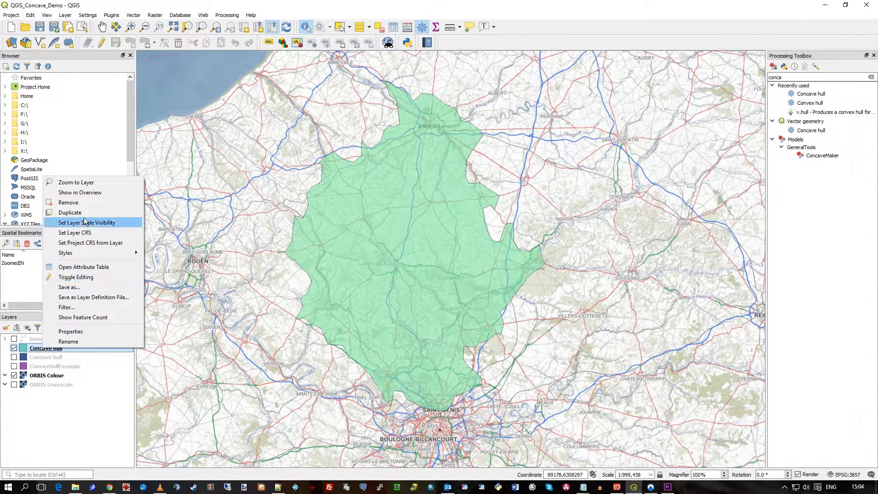
click(68, 341)
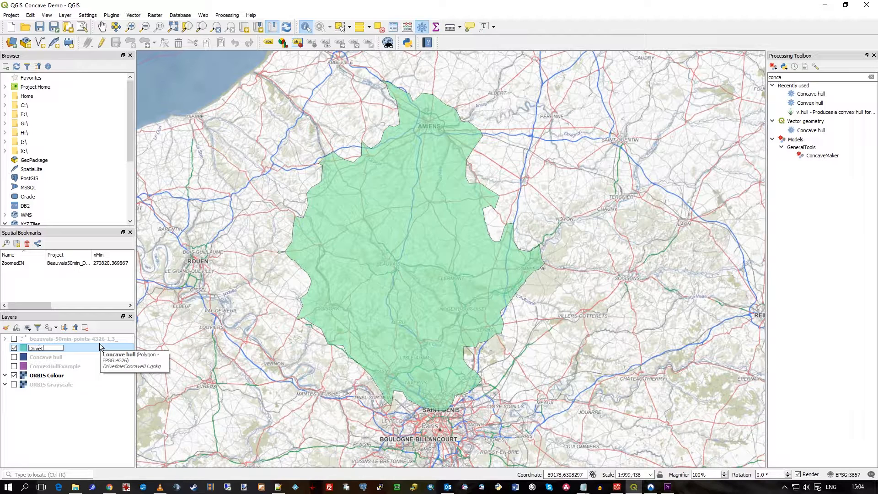
text(DrivetimeIsochrone50min)
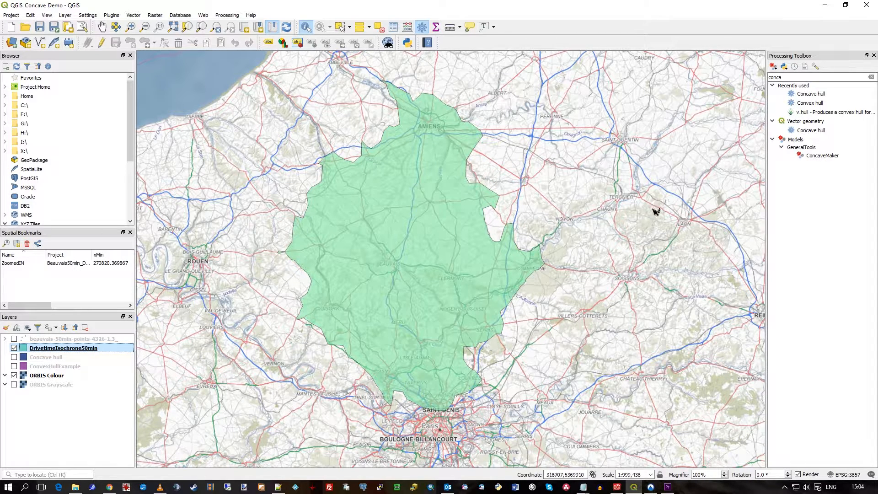
mouse_move(579, 199)
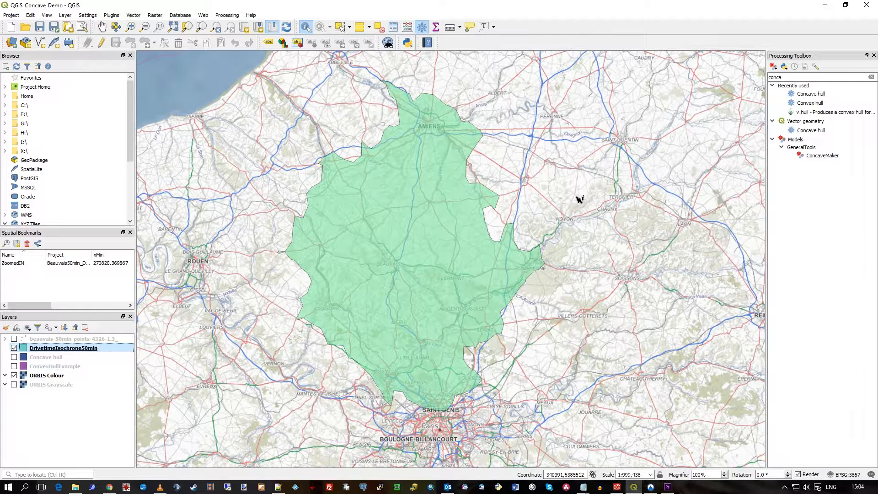